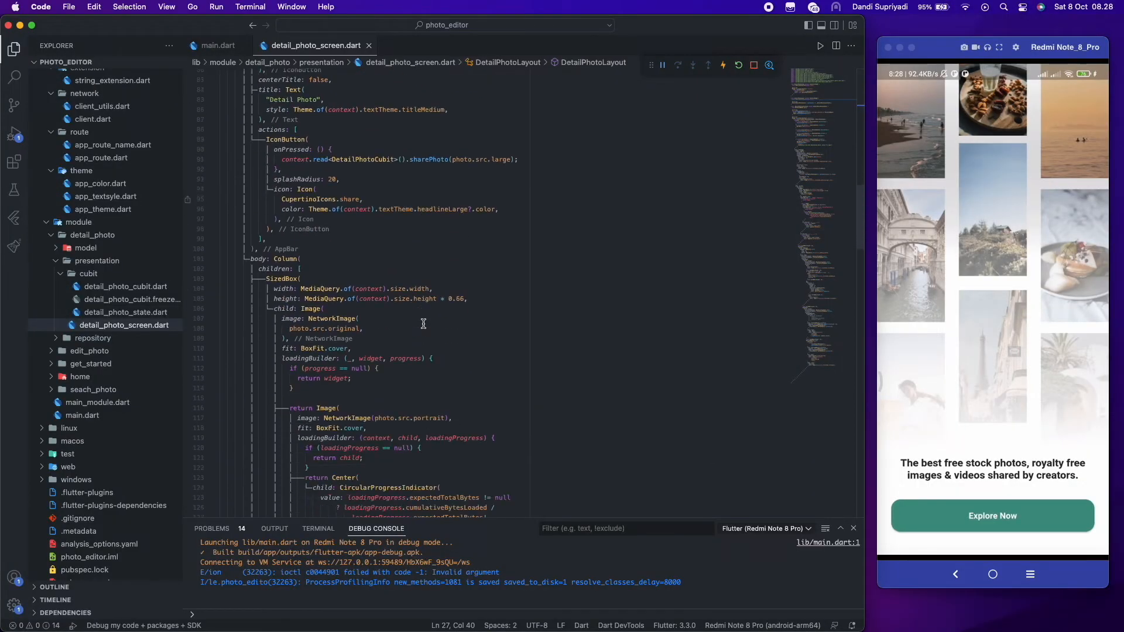
Make Edit Photo push AppRouteName.editPhoto with the photo, importing app_route_name.dart via Quick Fix.
scroll("down", 3)
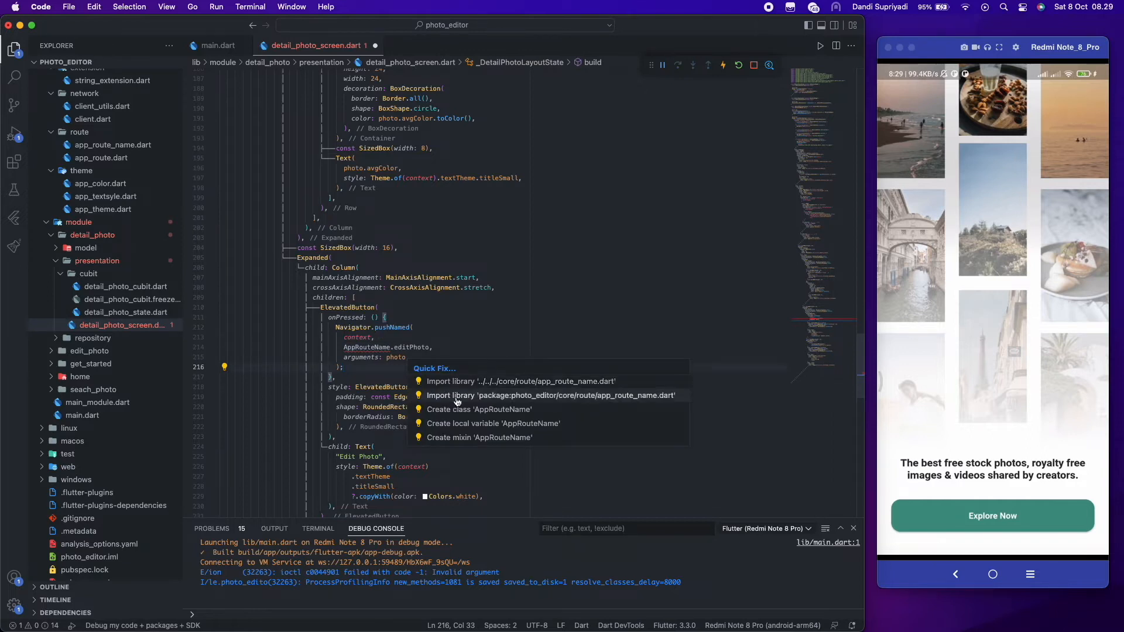
left_click(549, 395)
type("presentat")
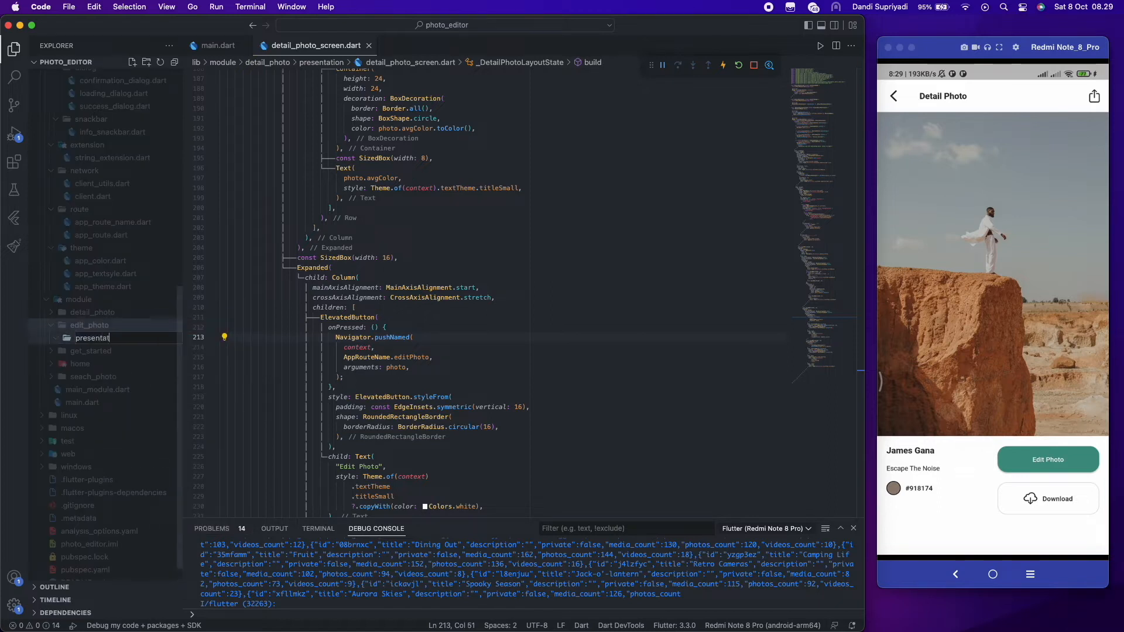
Create presentation/edit_photo_screen.dart with EditPhotoScreen and a stateful EditPhotoLayout returning a Scaffold.
right_click(93, 338)
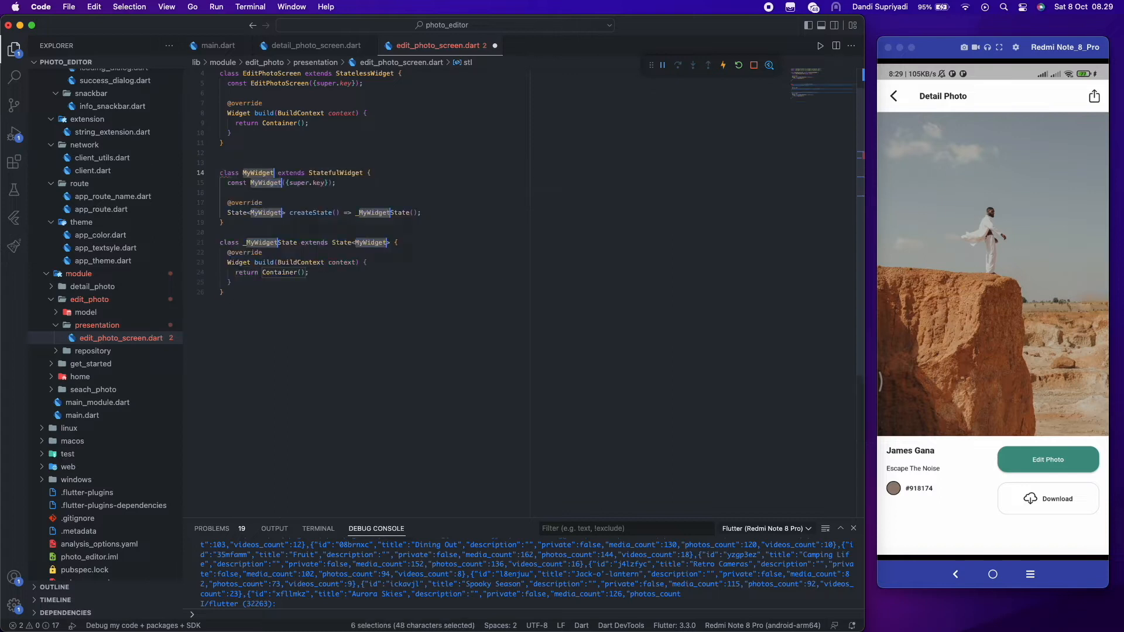
type("EditPhotoLayou")
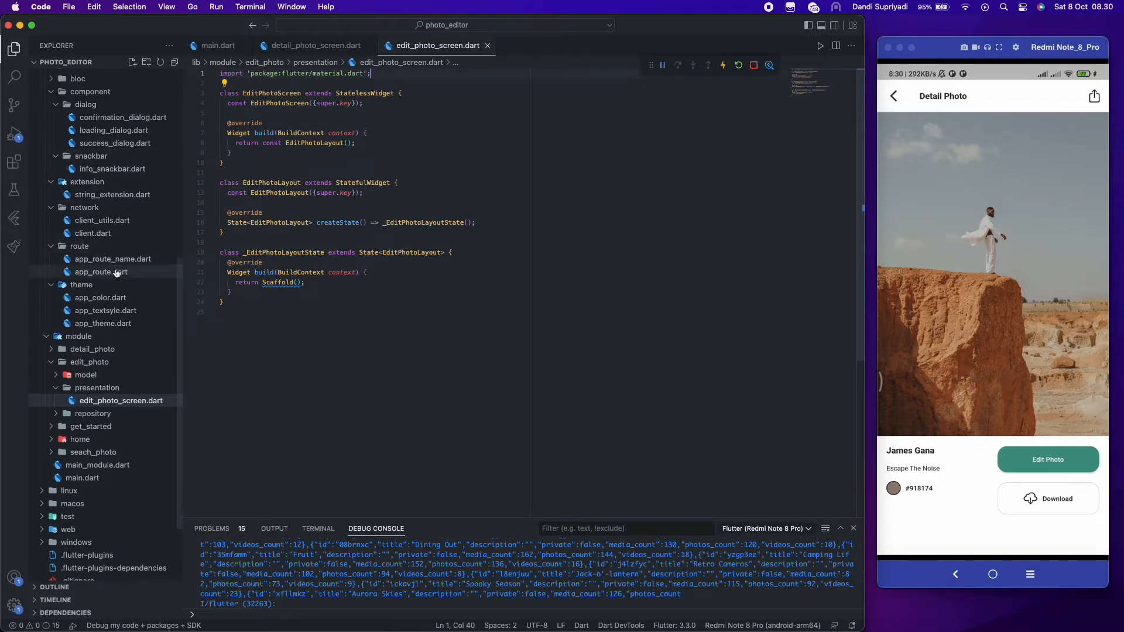
Map the editPhoto route to EditPhotoScreen and read the photo in didChangeDependencies.
left_click(101, 272)
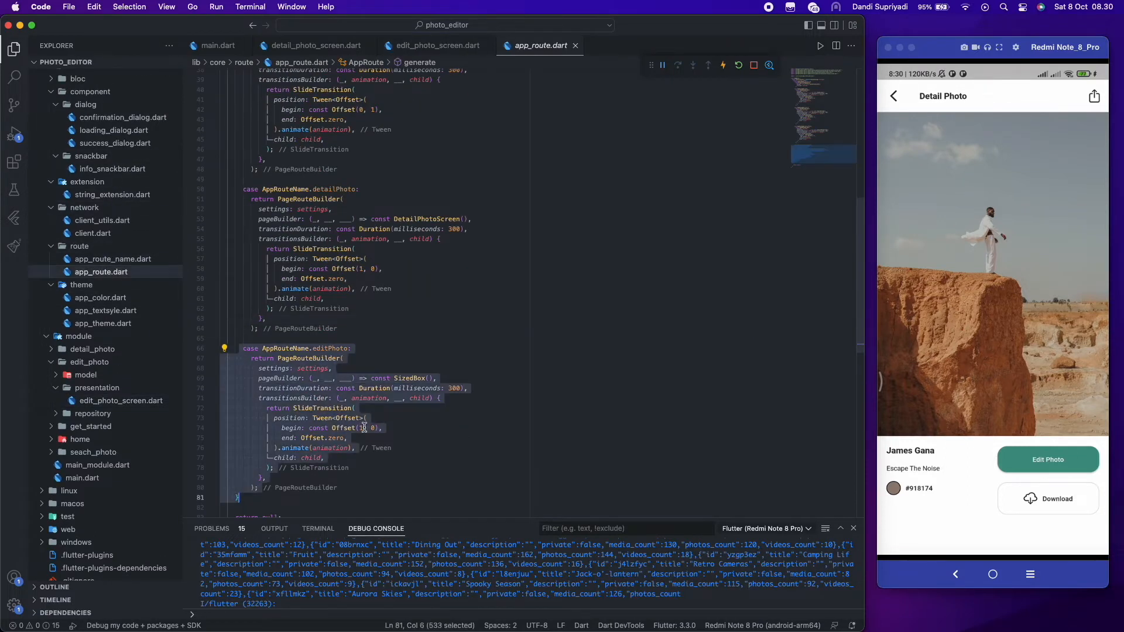
type("Edit")
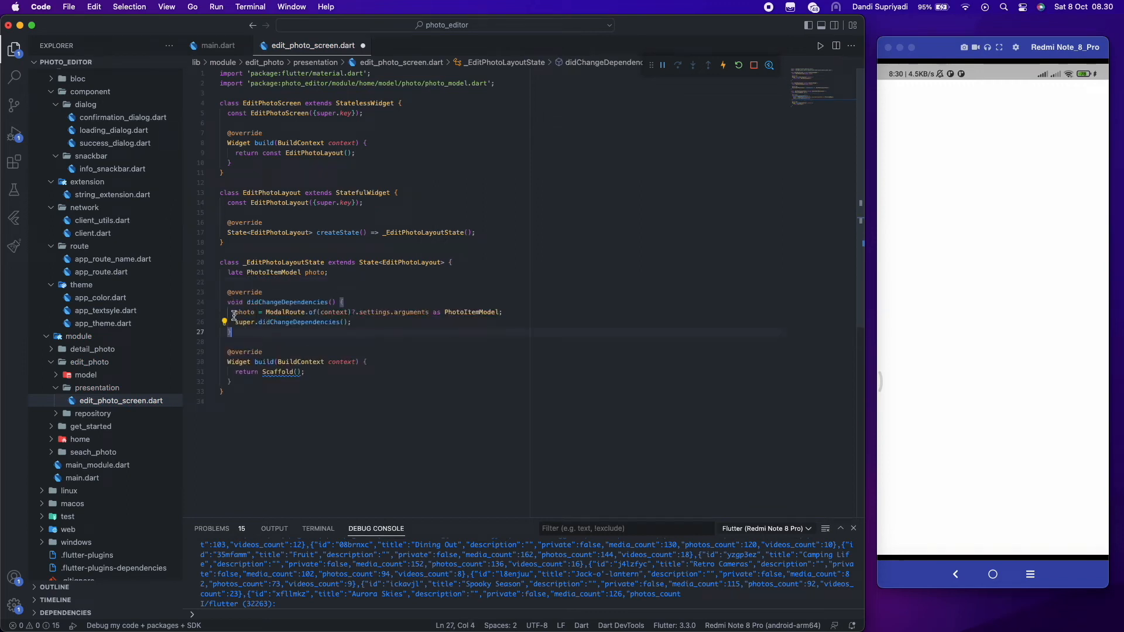
Set extendBodyBehindAppBar true, resizeToAvoidBottomInset false, and body Stack(fit: StackFit.expand).
left_click(295, 372)
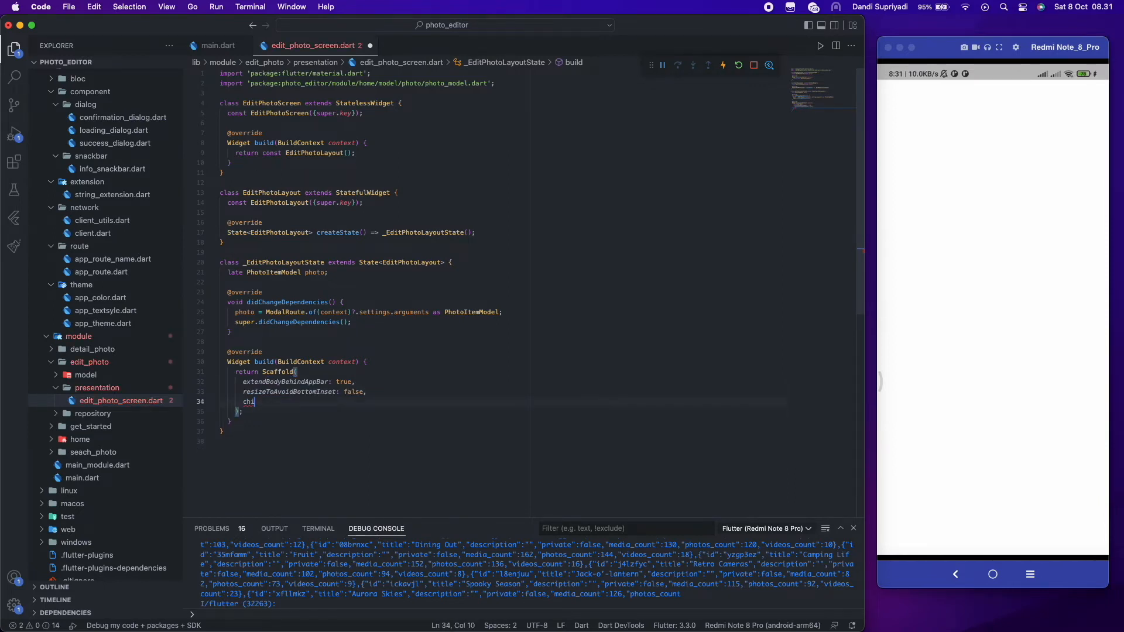
type("body: Stack(")
type("fit: StackFit.expand,")
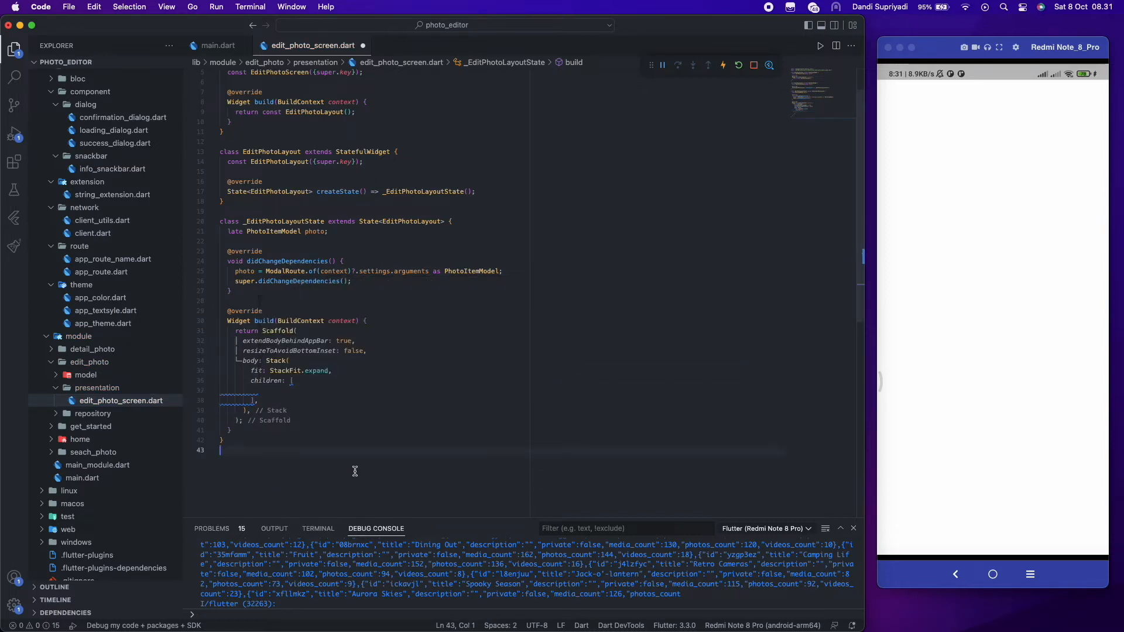
Create a widget folder under presentation with a new edit_photo_widget.dart file.
left_click(132, 62)
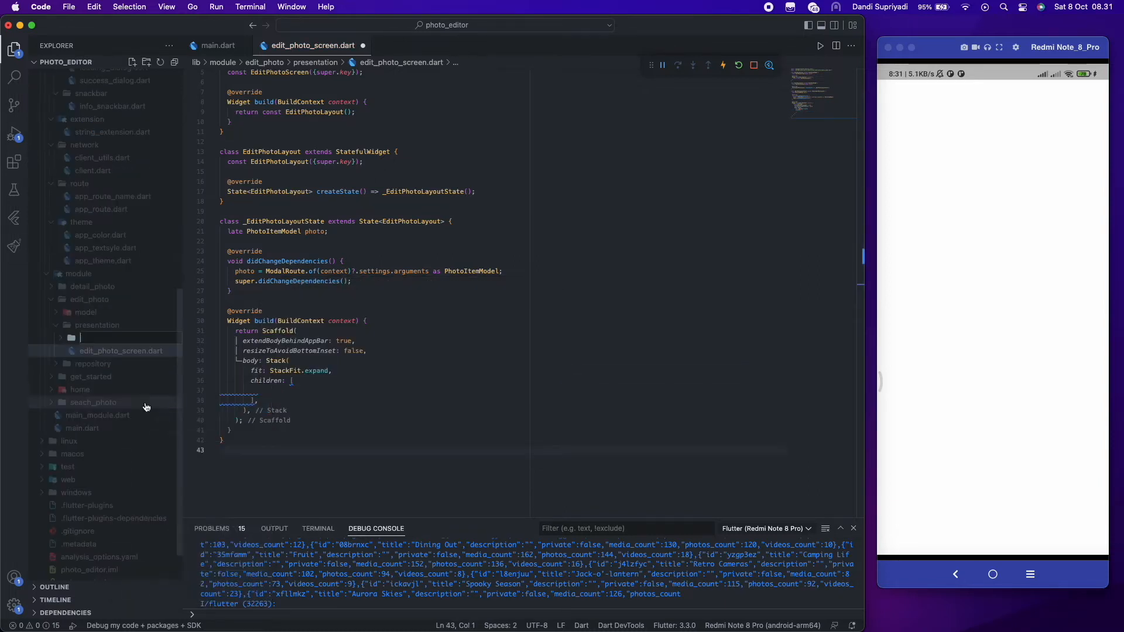
right_click(90, 338)
type("edit_photo_")
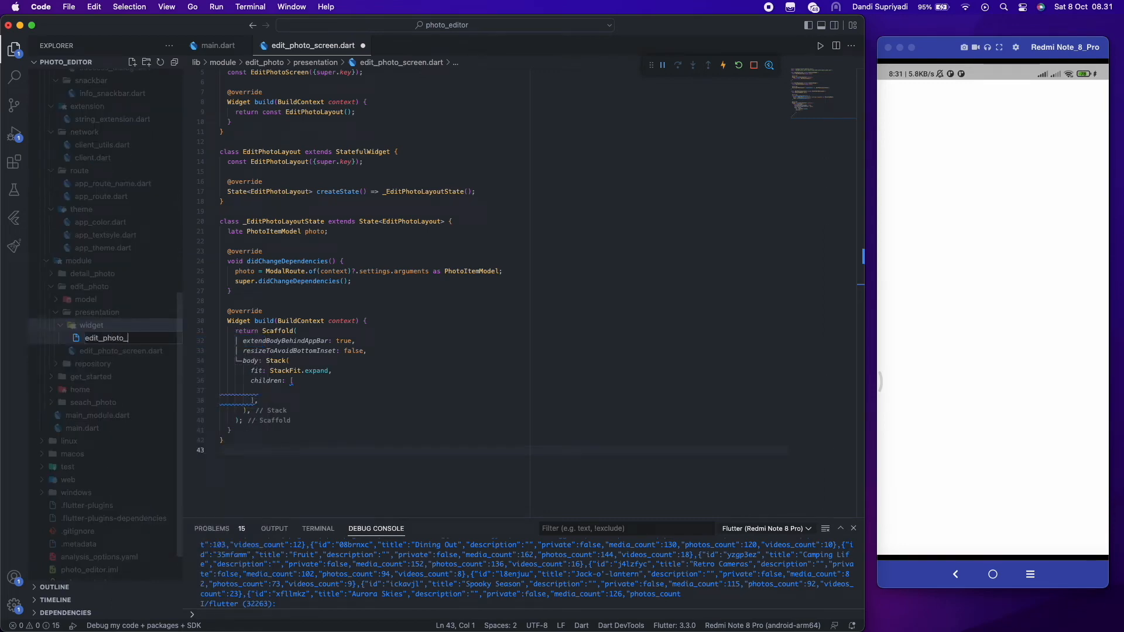
left_click(125, 338)
type("widget.dart")
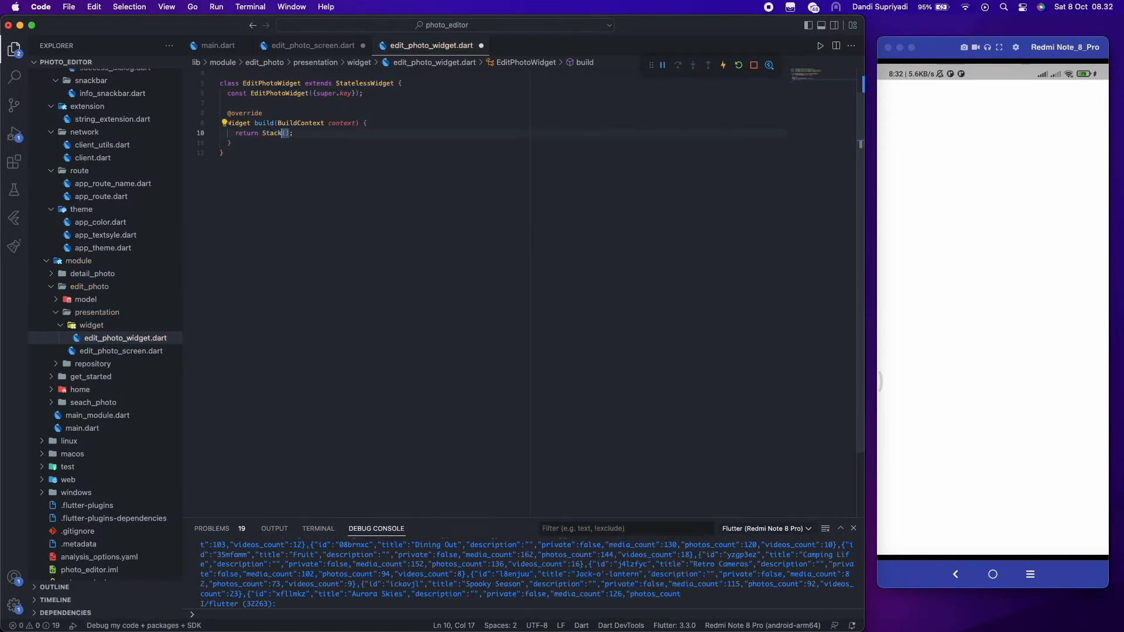
Write EditPhotoWidget's expanding Stack with an OriginalImage loading the photo from the network.
type("fit: s")
type("children: [],")
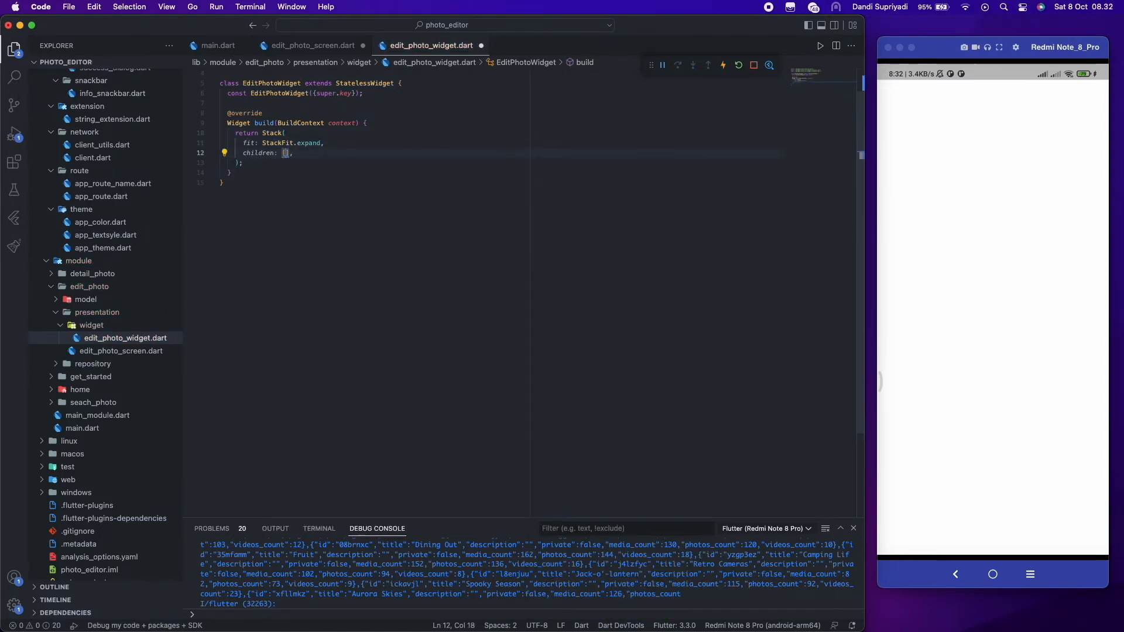
type("OriginalImage")
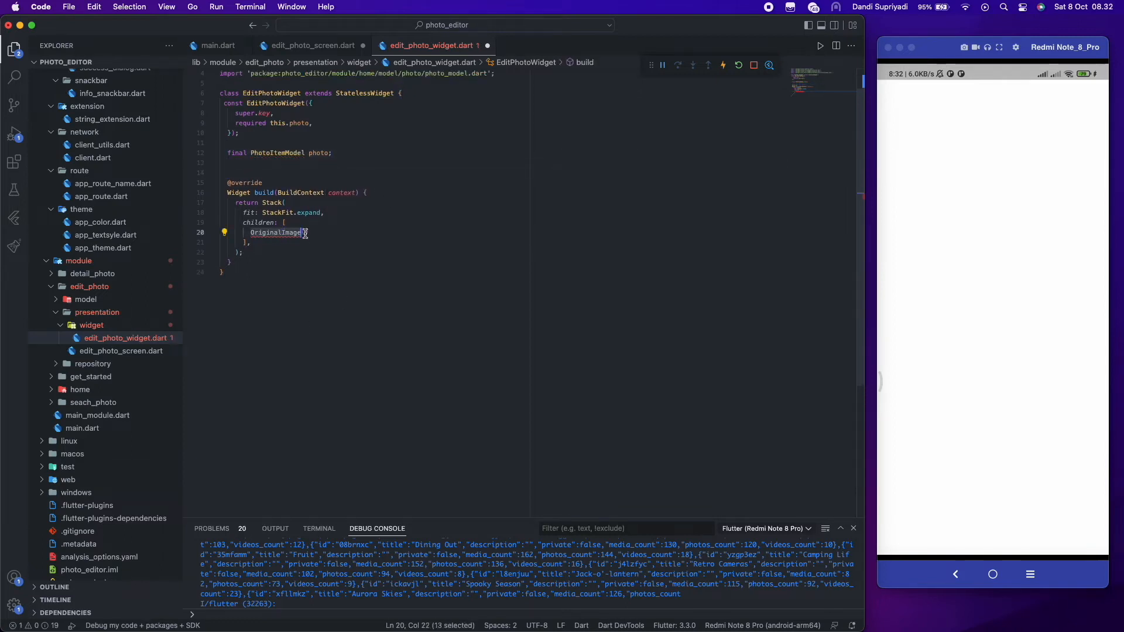
type("photo: photo),")
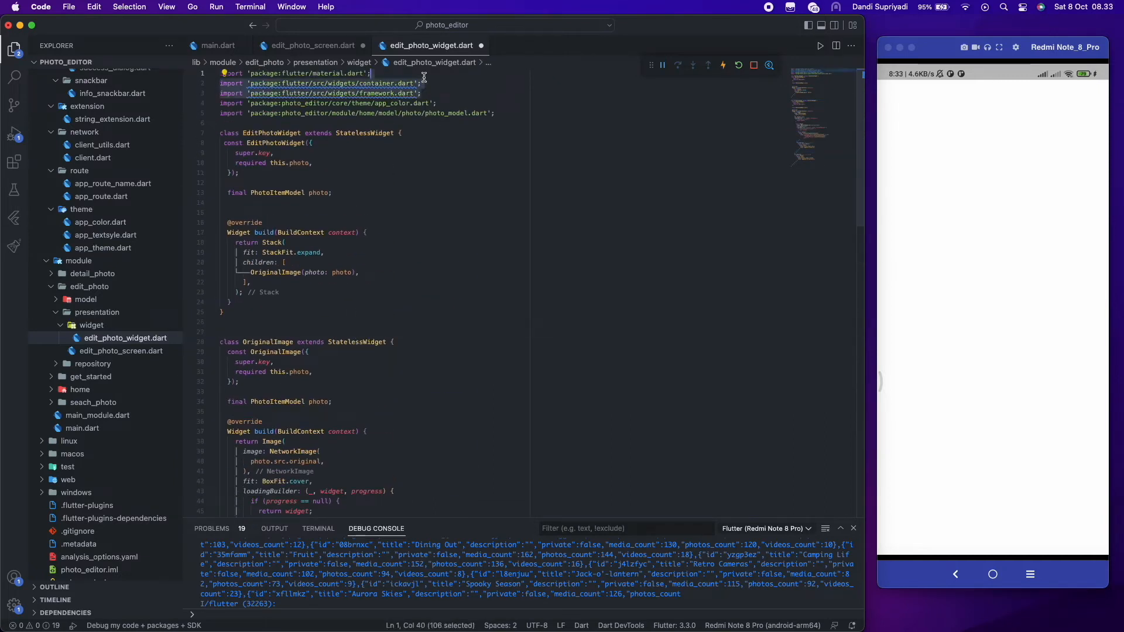
Add EditPhotoWidget(photo: photo) to the edit screen's Stack and hot reload.
left_click(312, 45)
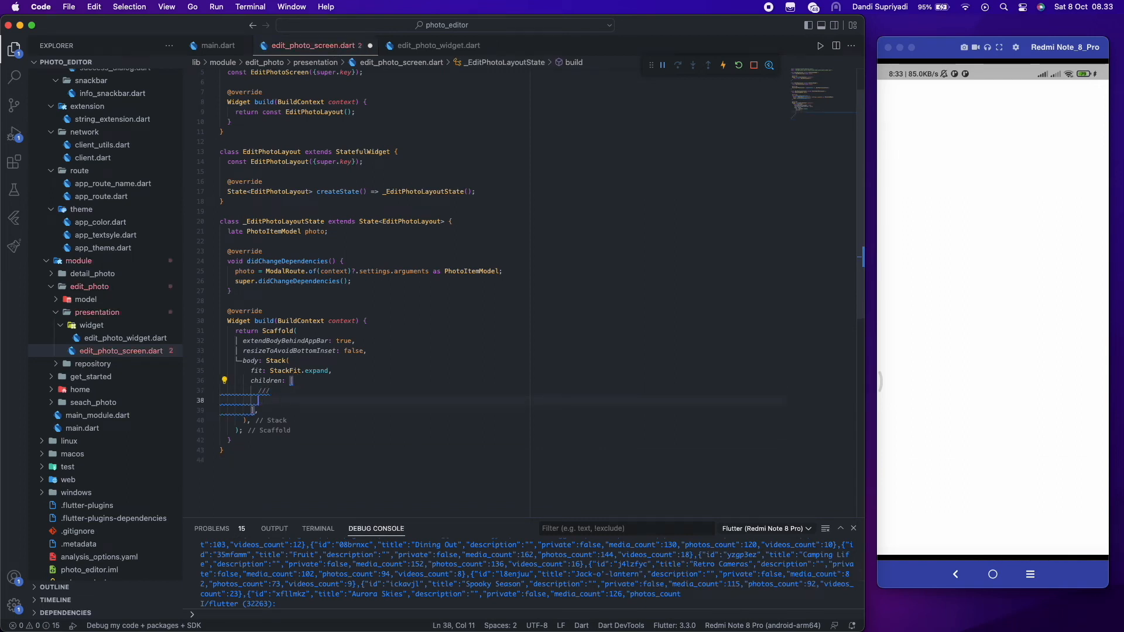
type("EditPhotoWidget(photo: photo),")
type("menu_")
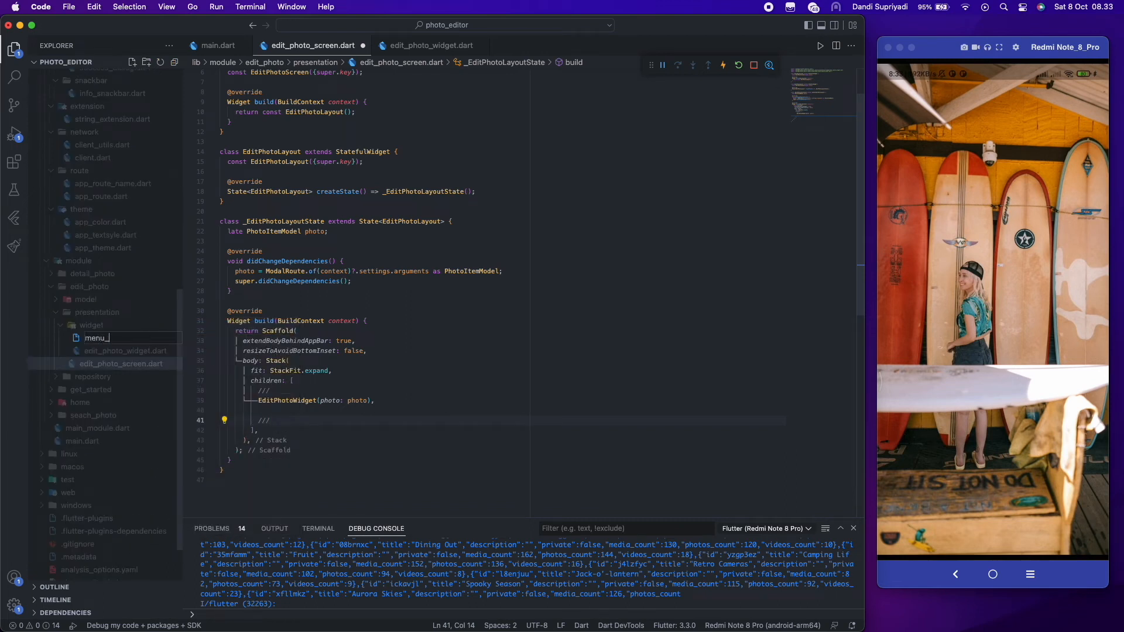
Create menu_icon_widget.dart with MenuIconWidget: a tappable 54-pixel circle and white size-32 icon.
type("i")
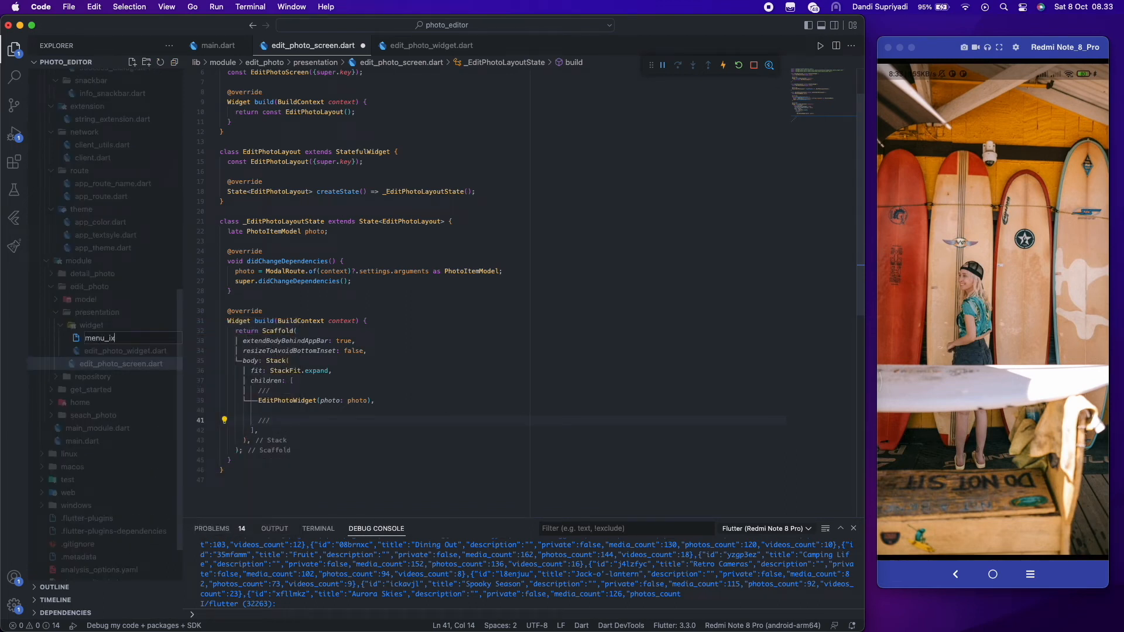
type("con_widget.")
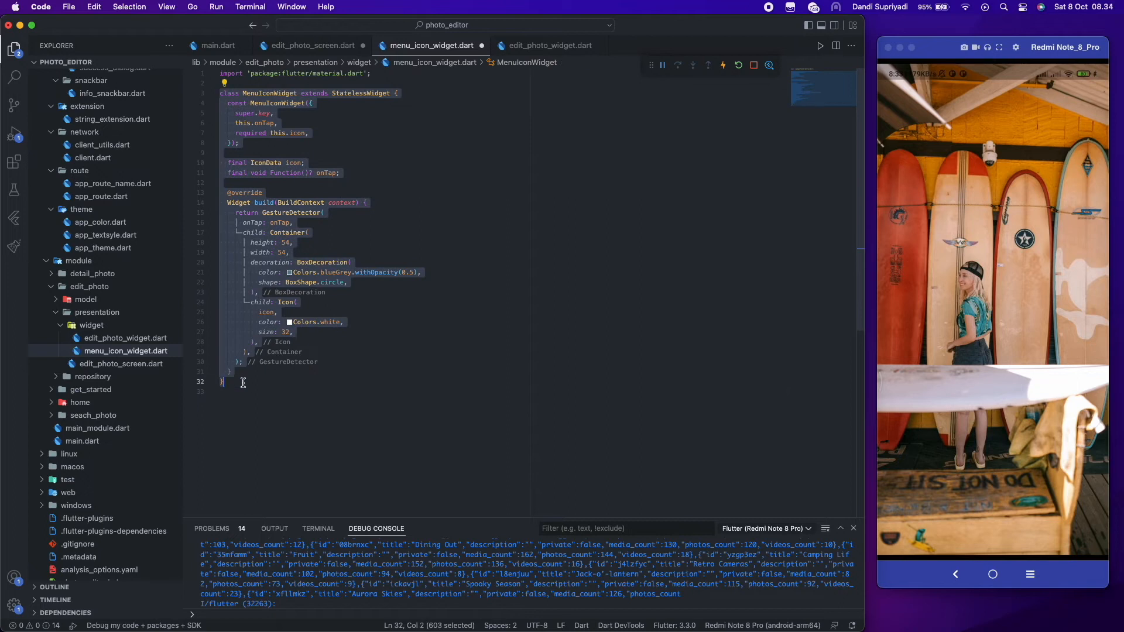
mouse_move(288, 233)
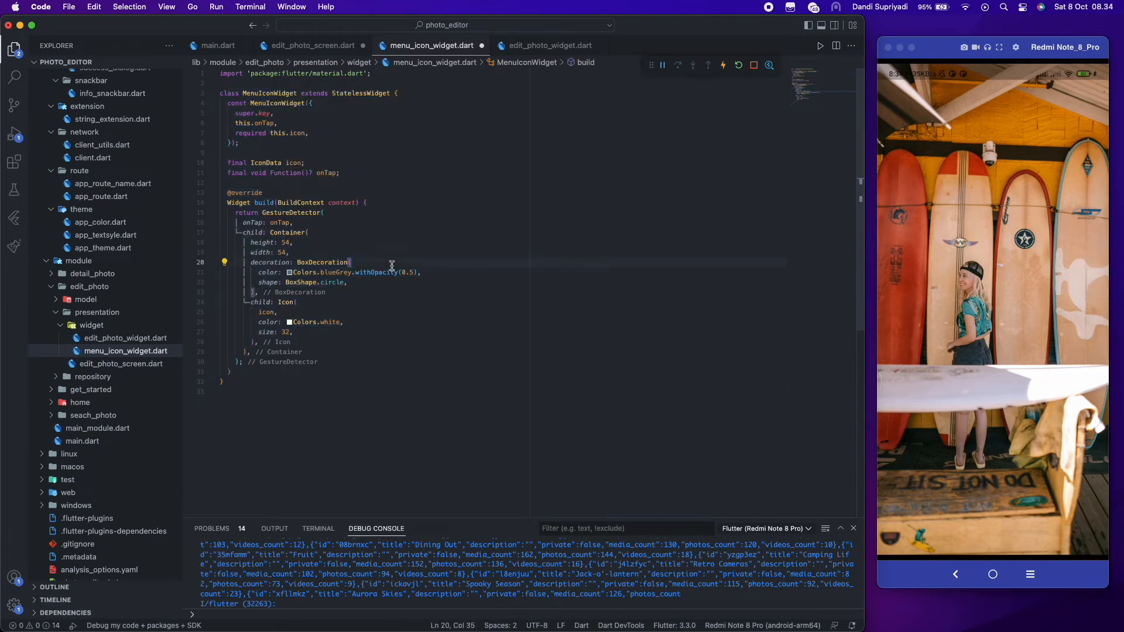
Add a Positioned back-arrow MenuIconWidget at top 20 that confirms discarding edits before popping.
left_click(312, 45)
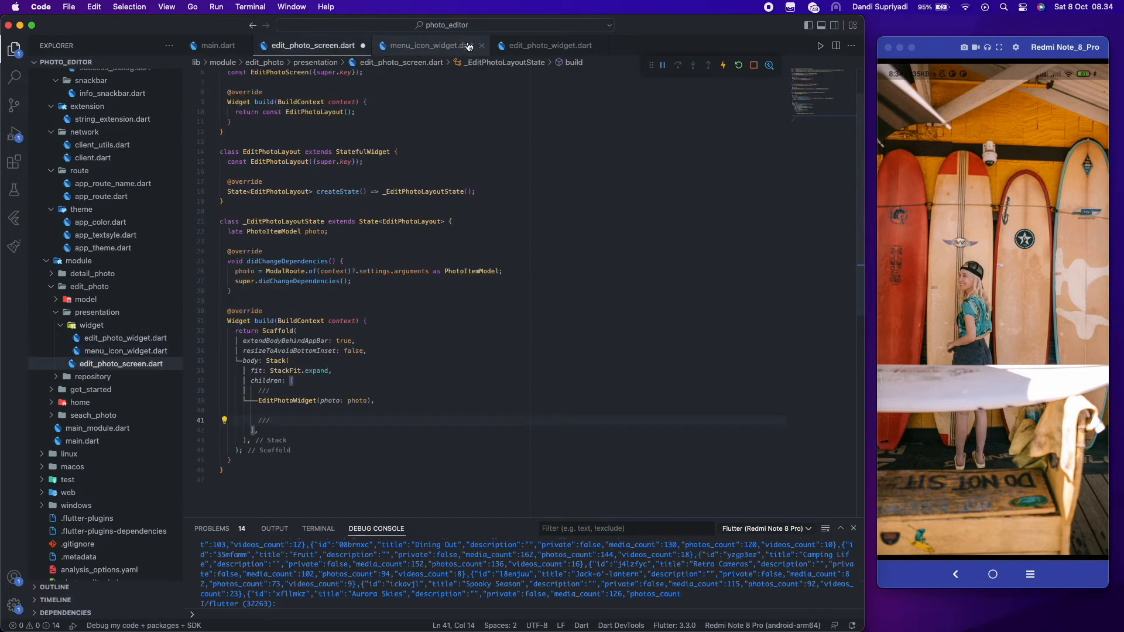
type("Positioned(chil")
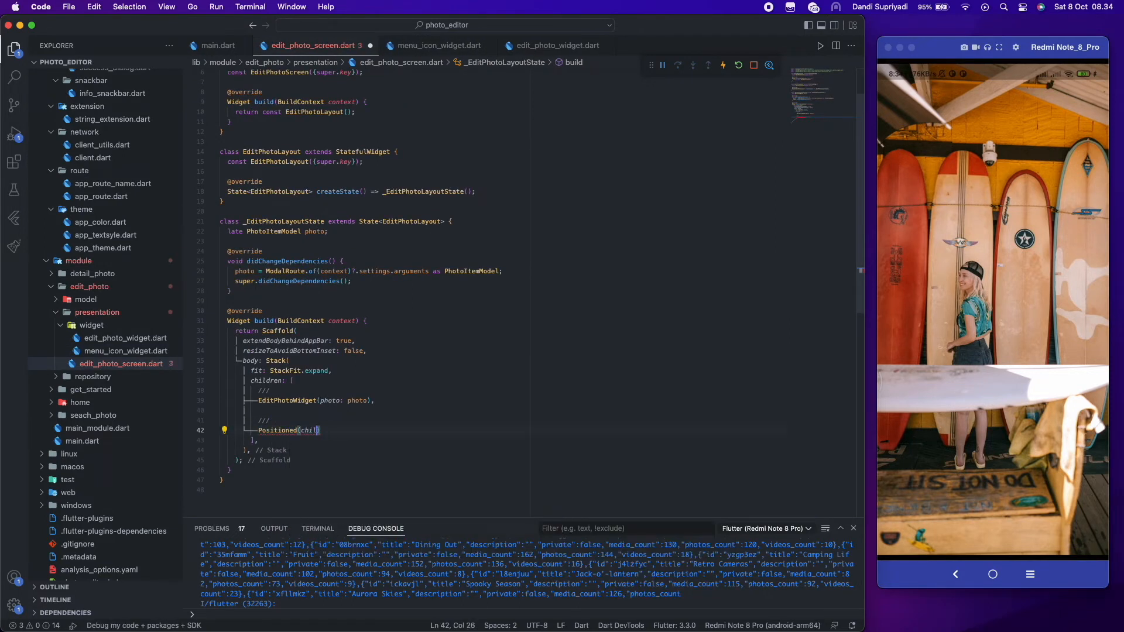
type("top: 20,")
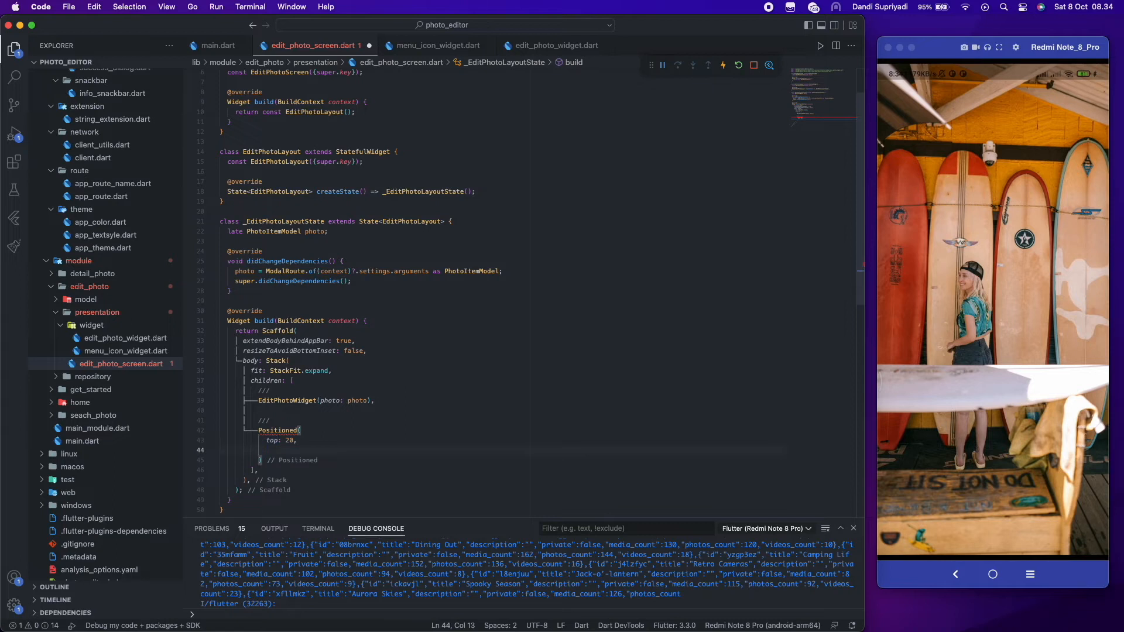
type("left: Me")
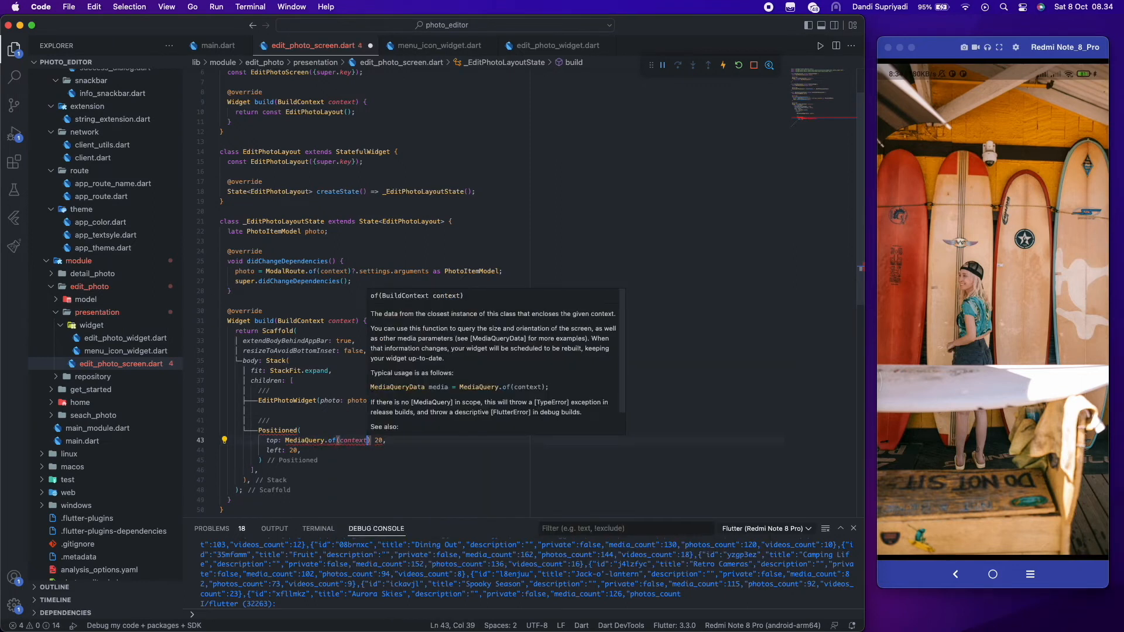
type(".padding.top +")
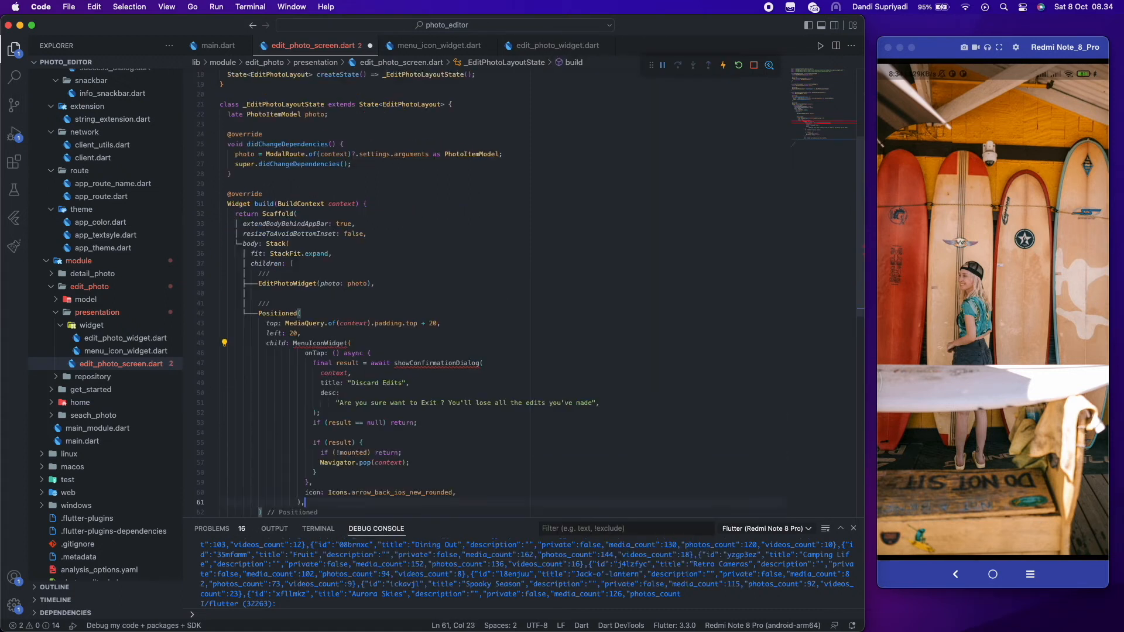
Import confirmation_dialog.dart via Quick Fix for showConfirmationDialog, then save.
left_click(224, 343)
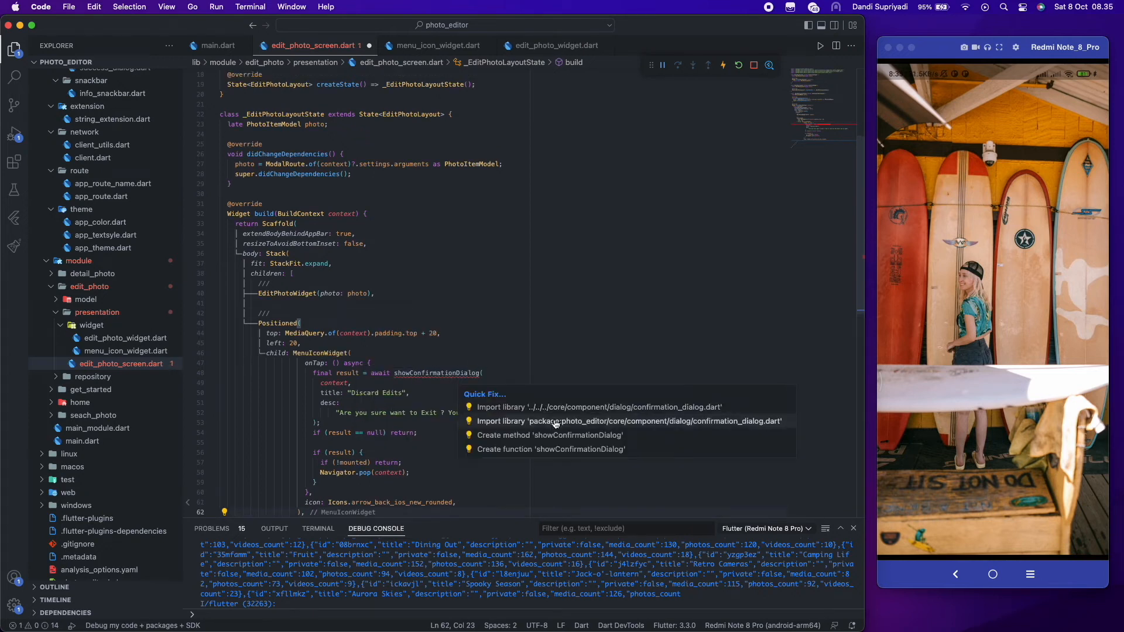
left_click(598, 407)
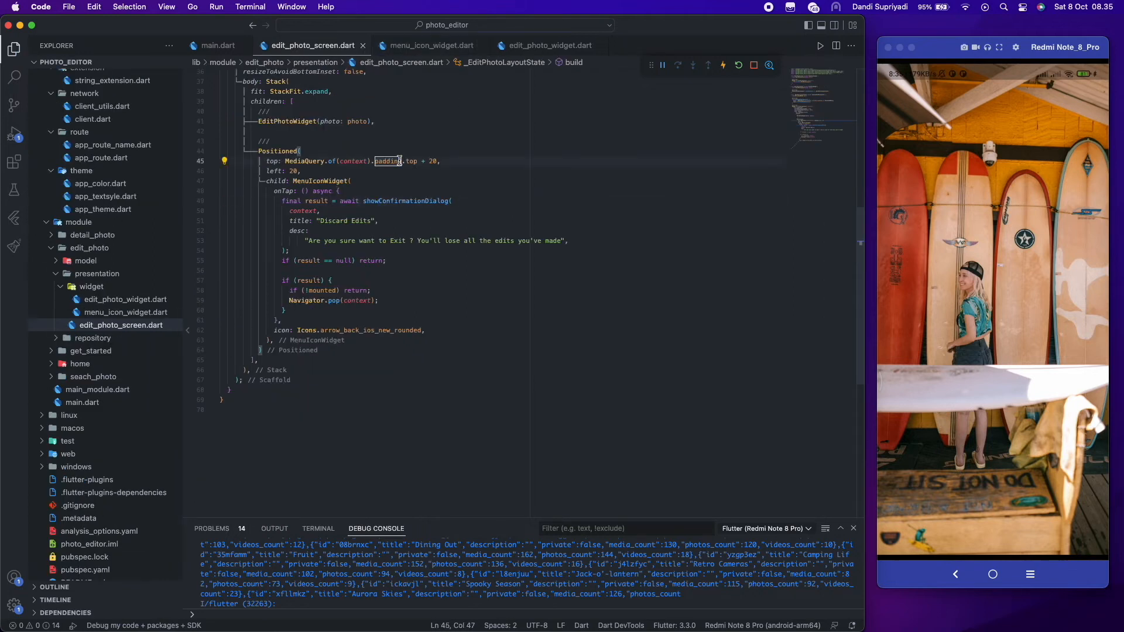
left_click(905, 109)
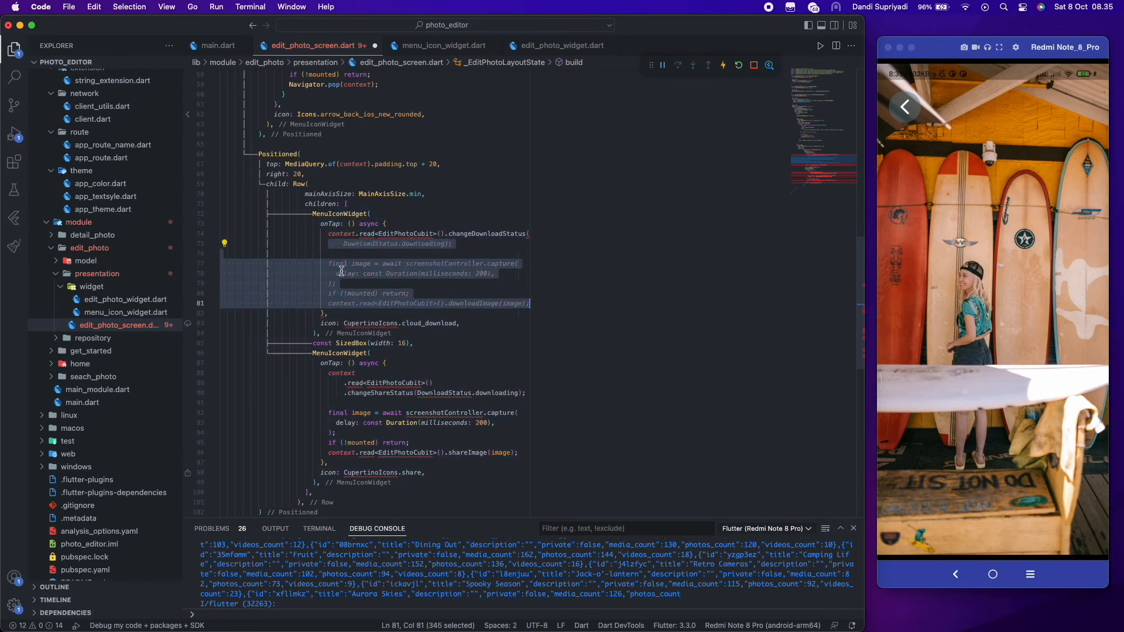
Comment out the cloud_download and share buttons' onTap bodies with Cmd+/.
key("cmd+/")
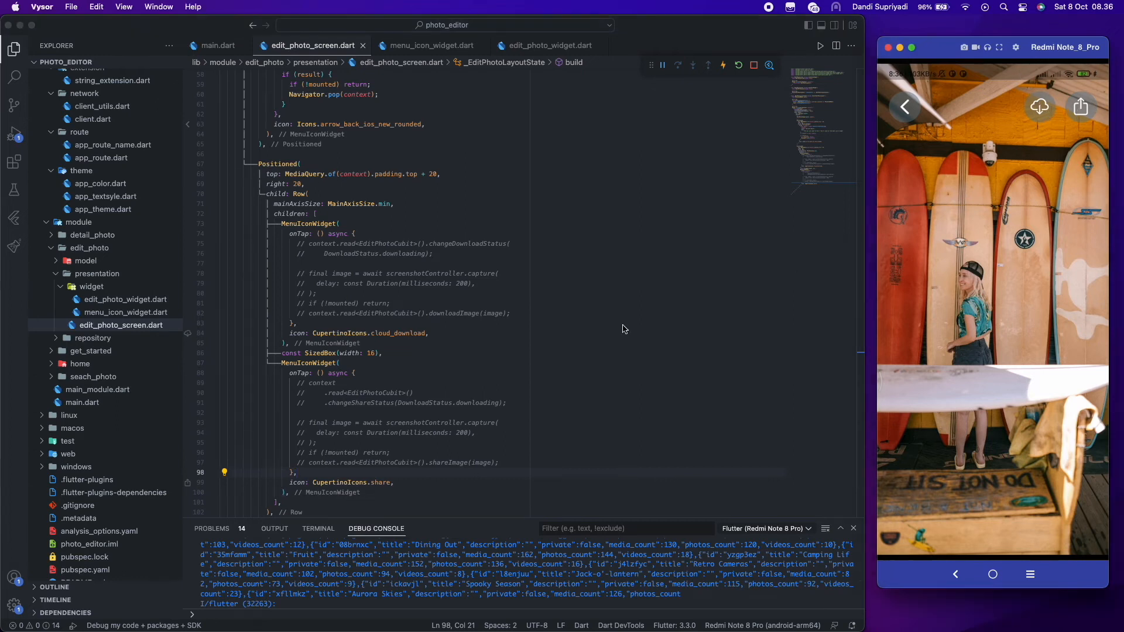
scroll("down", 3)
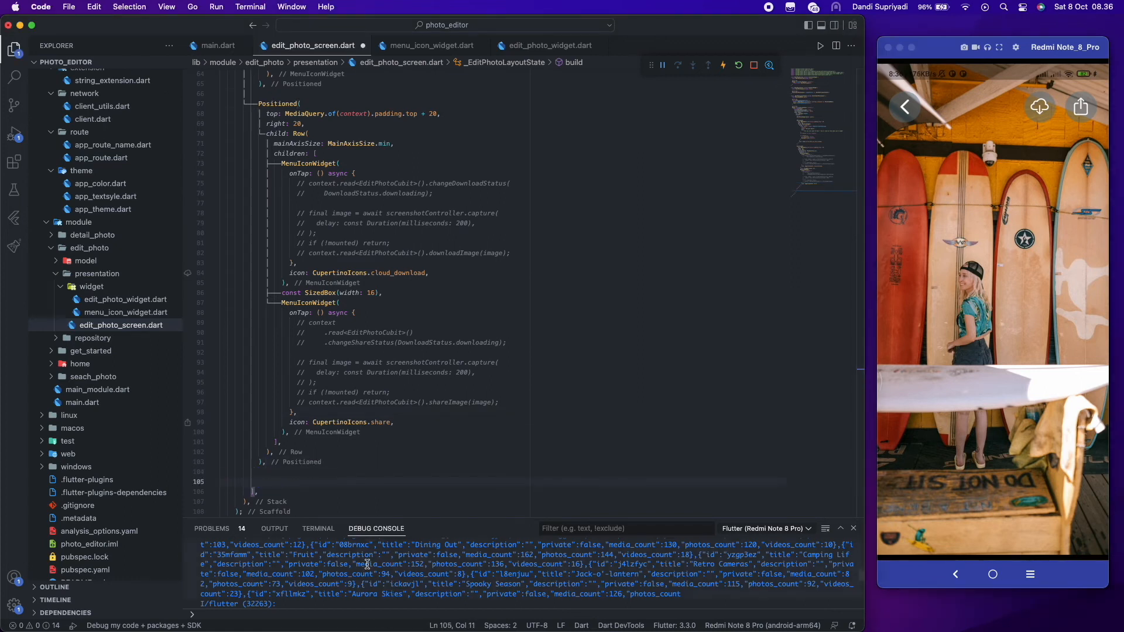
Add a bottom-left Positioned Row holding a Column with a rotated opacity Slider and layers MenuIconWidget.
type("Positioned(")
type("mainAxisAlignment: MainAxisAlignment.start,")
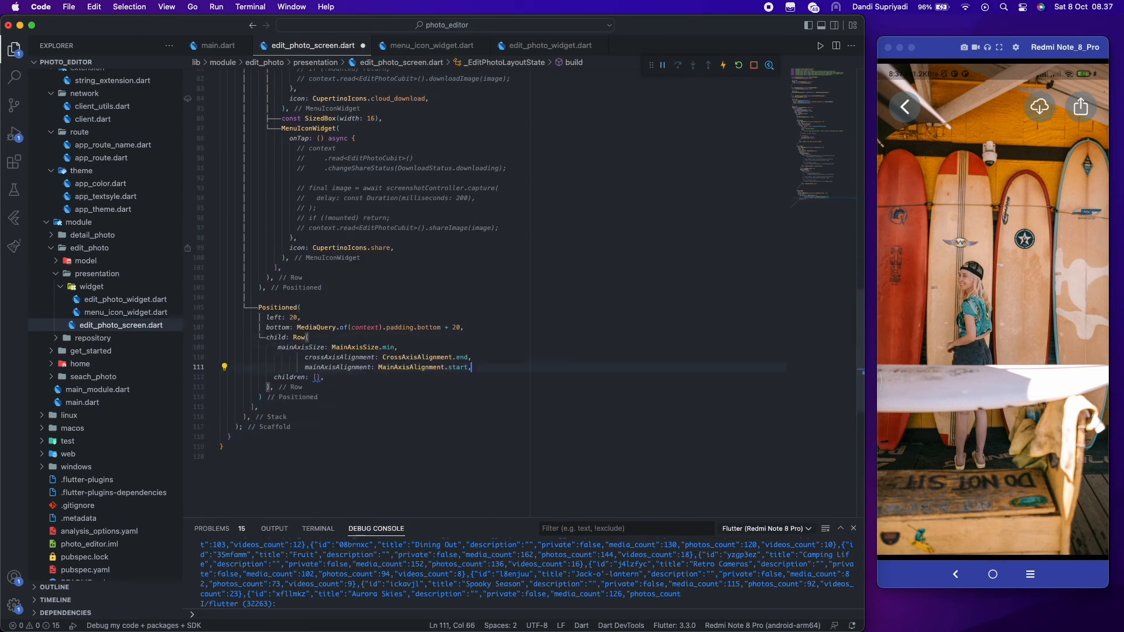
key("enter")
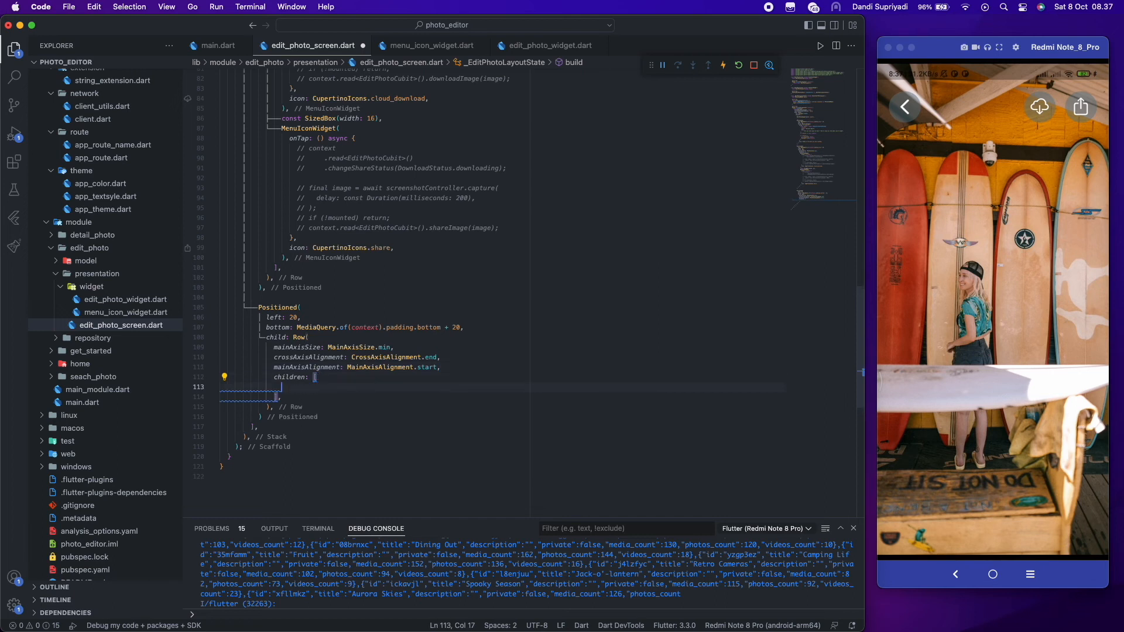
type("Column")
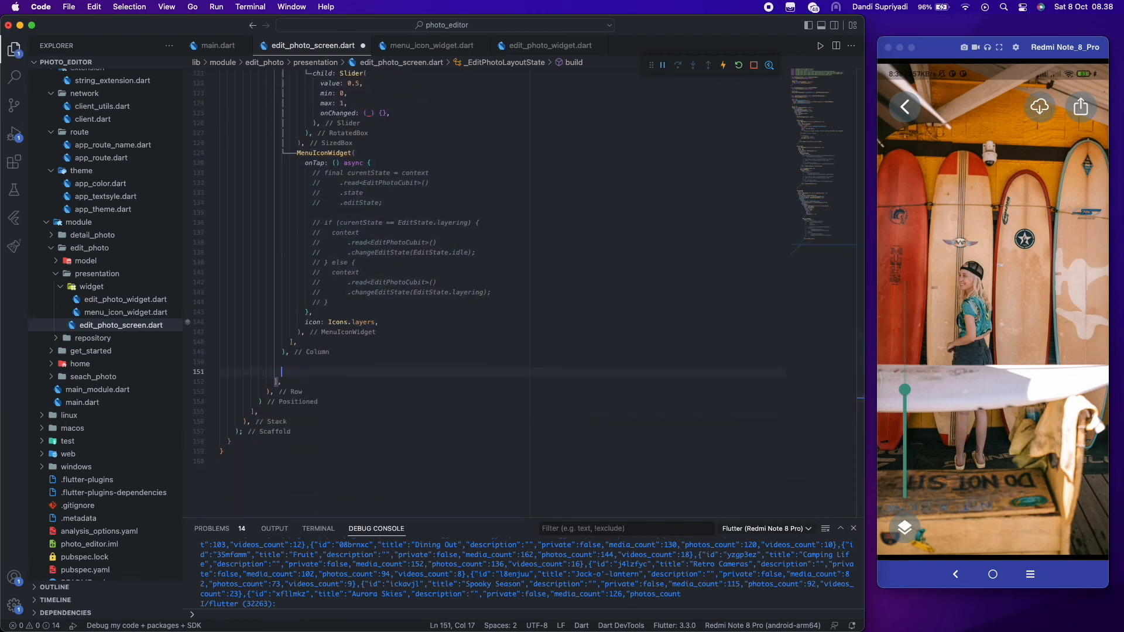
Add a 16-wide SizedBox and a text_fields_rounded MenuIconWidget, then return to Detail Photo screen.
type("MenuIconWidget(icon: Icons.te")
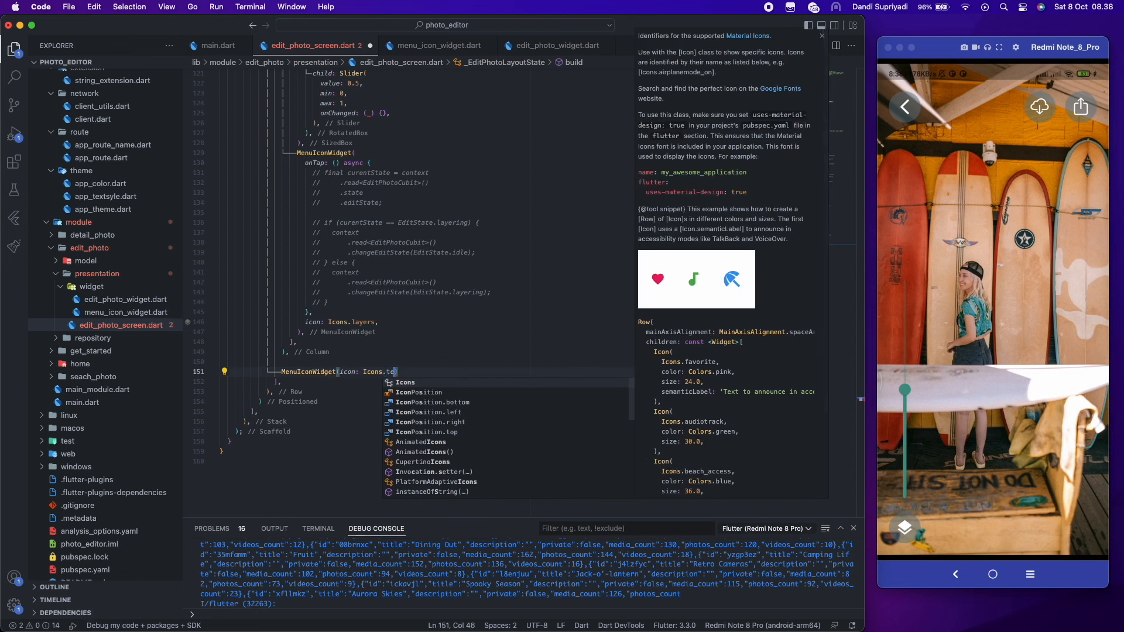
type("xt_fields_rounded,")
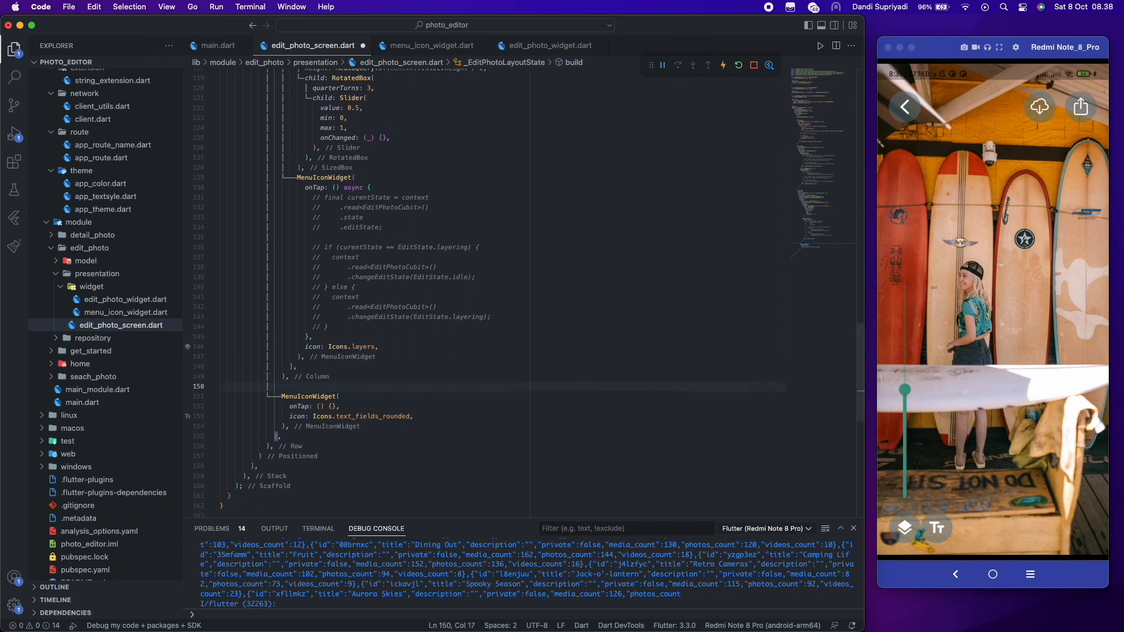
type("const SizedBox(width: 16),")
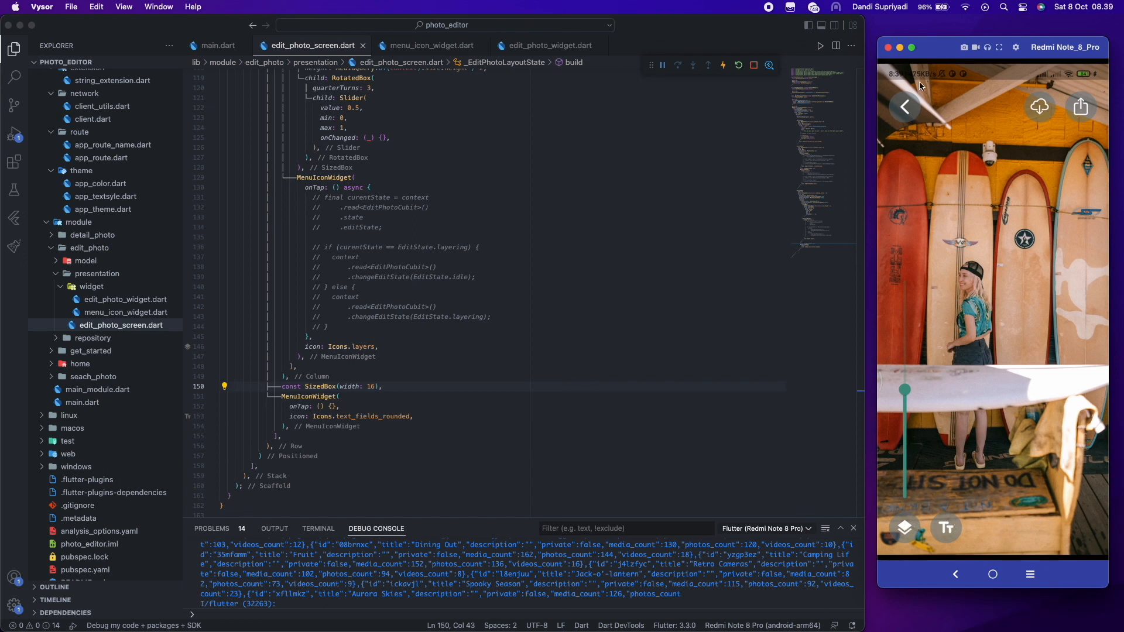
left_click(904, 106)
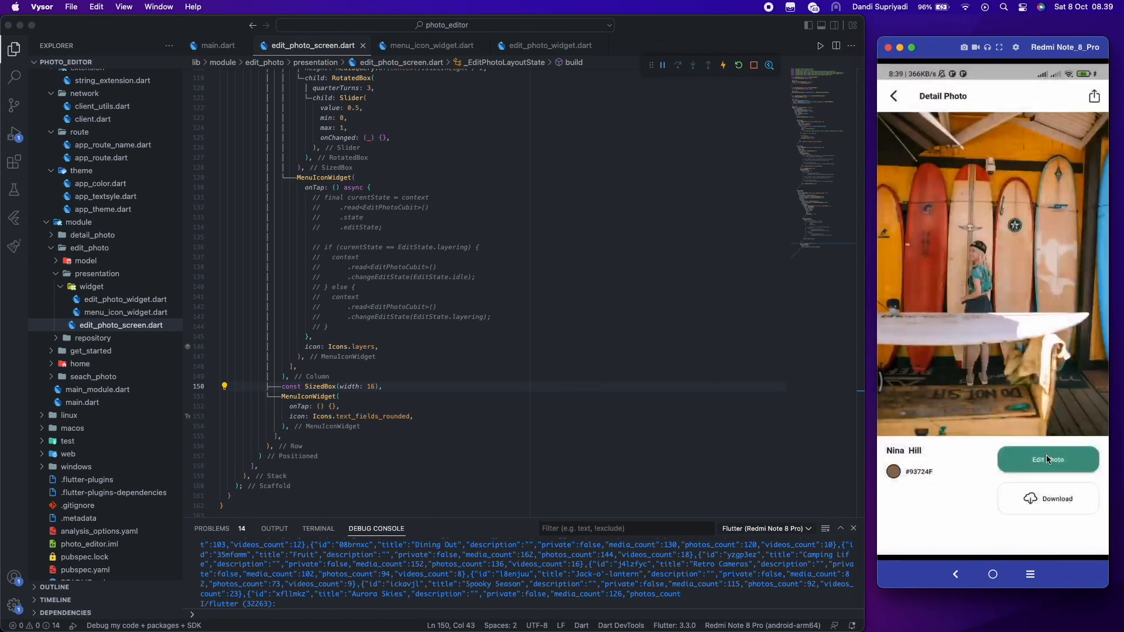